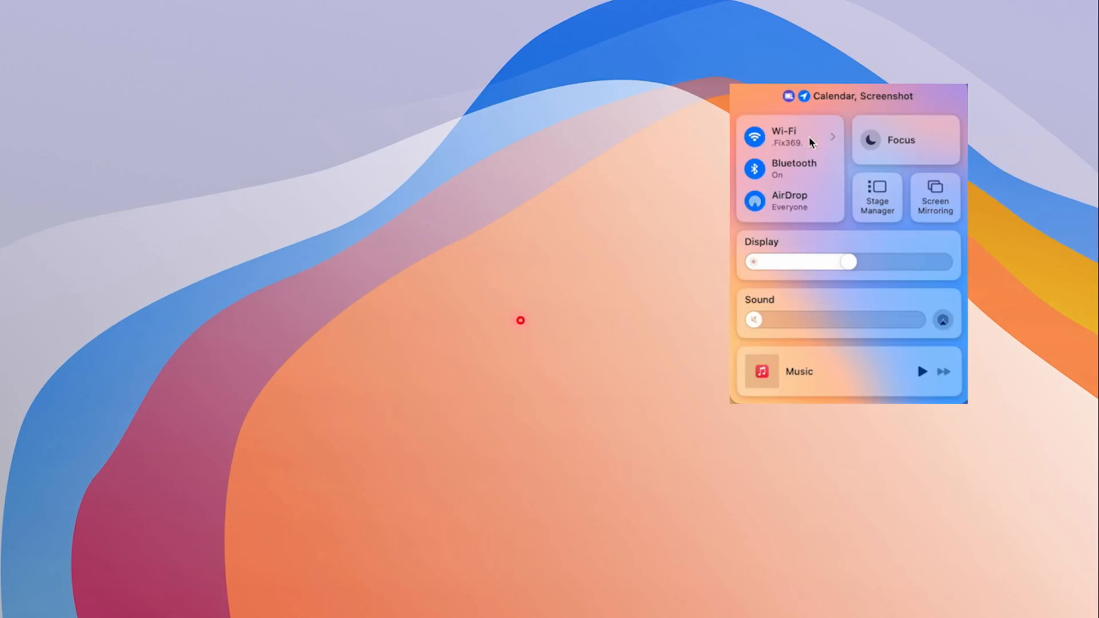
pyautogui.moveTo(527, 331)
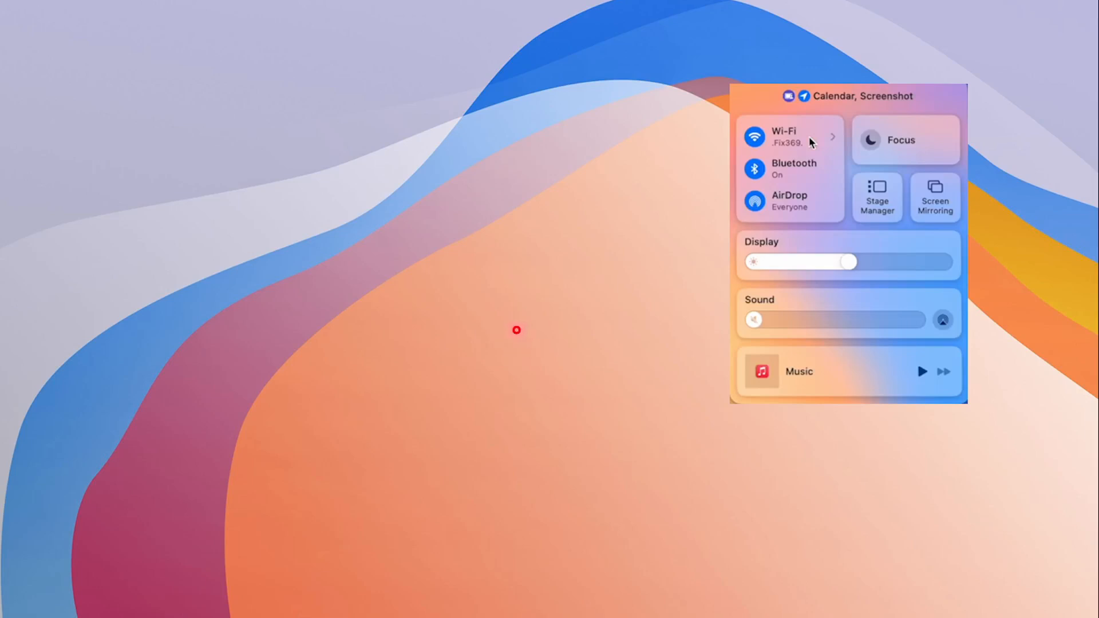
pyautogui.moveTo(505, 327)
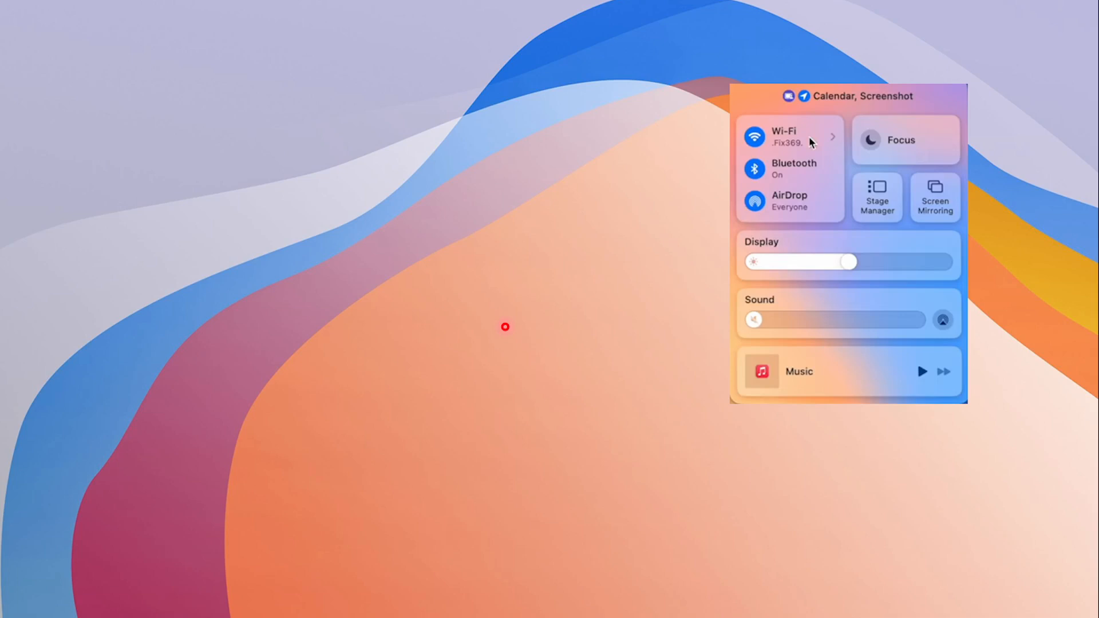
pyautogui.moveTo(616, 383)
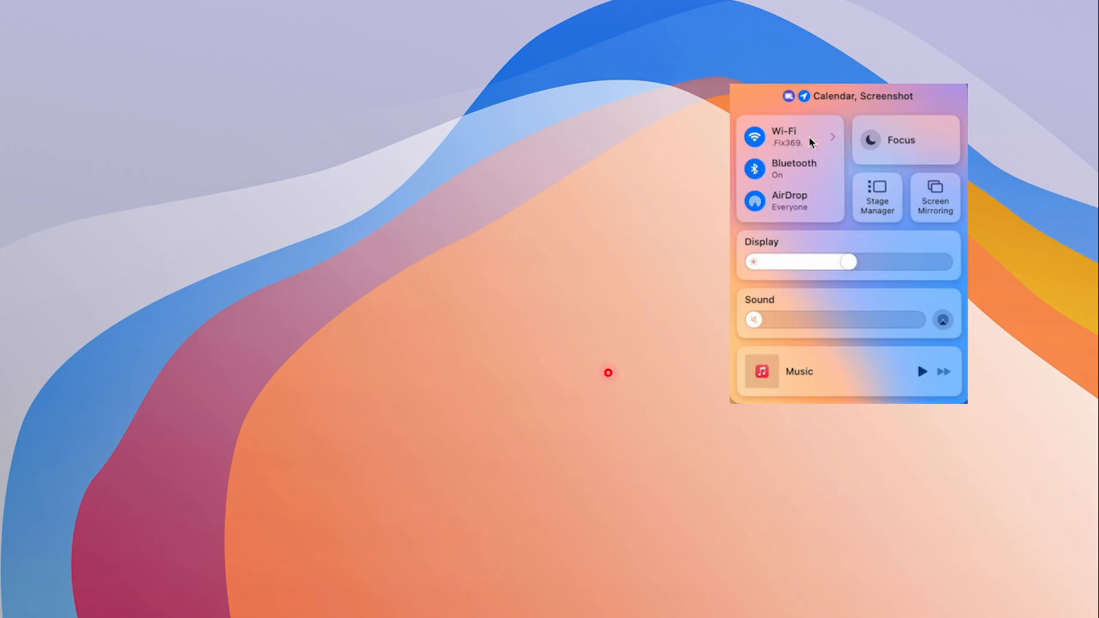
pyautogui.moveTo(615, 281)
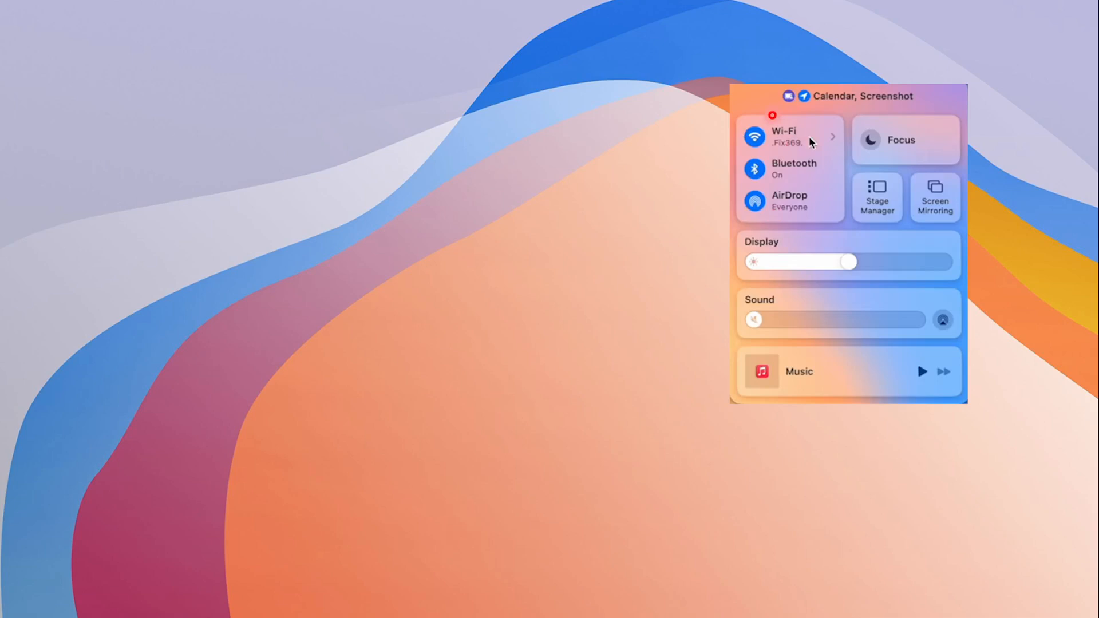
pyautogui.moveTo(814, 144)
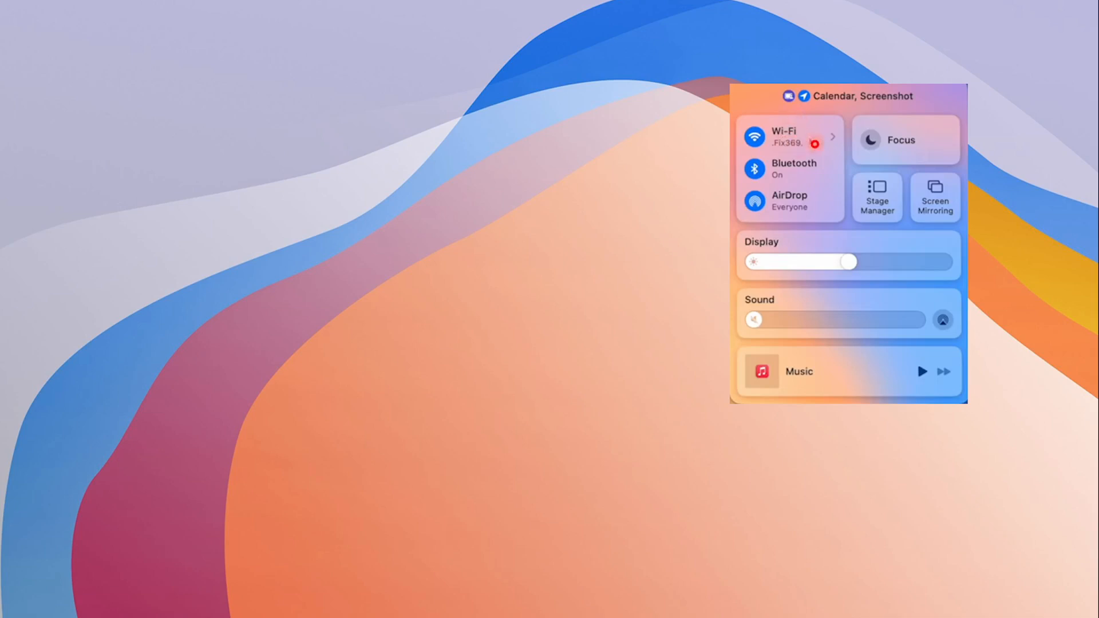
pyautogui.moveTo(810, 141)
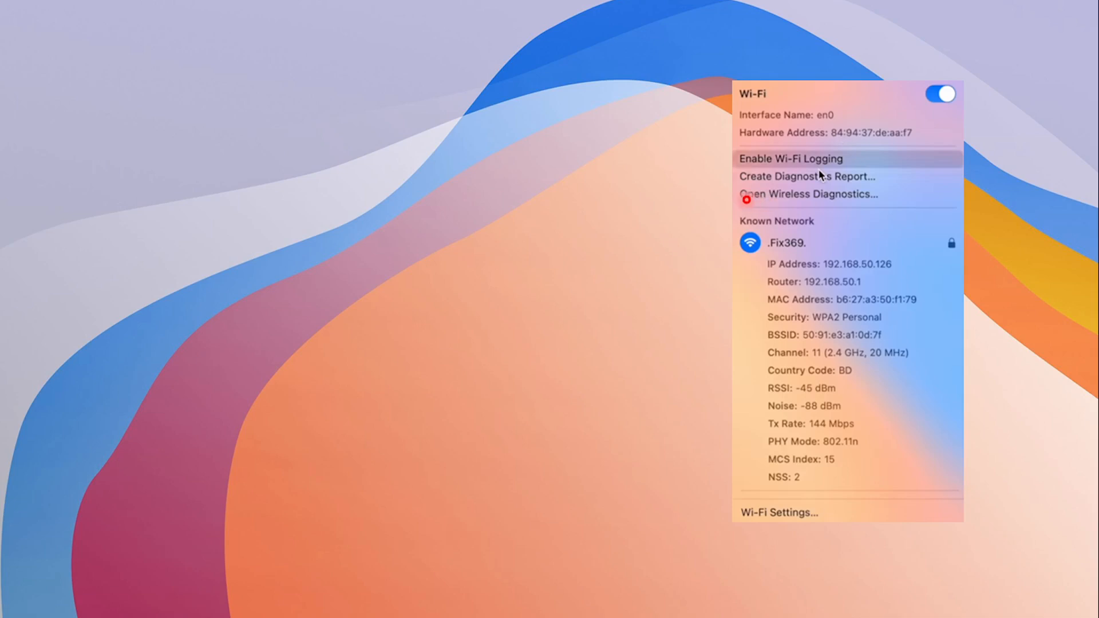
# - Launch Wireless Diagnostics from the Option-click Wi-Fi menu, reaching its introduction screen
pyautogui.click(808, 194)
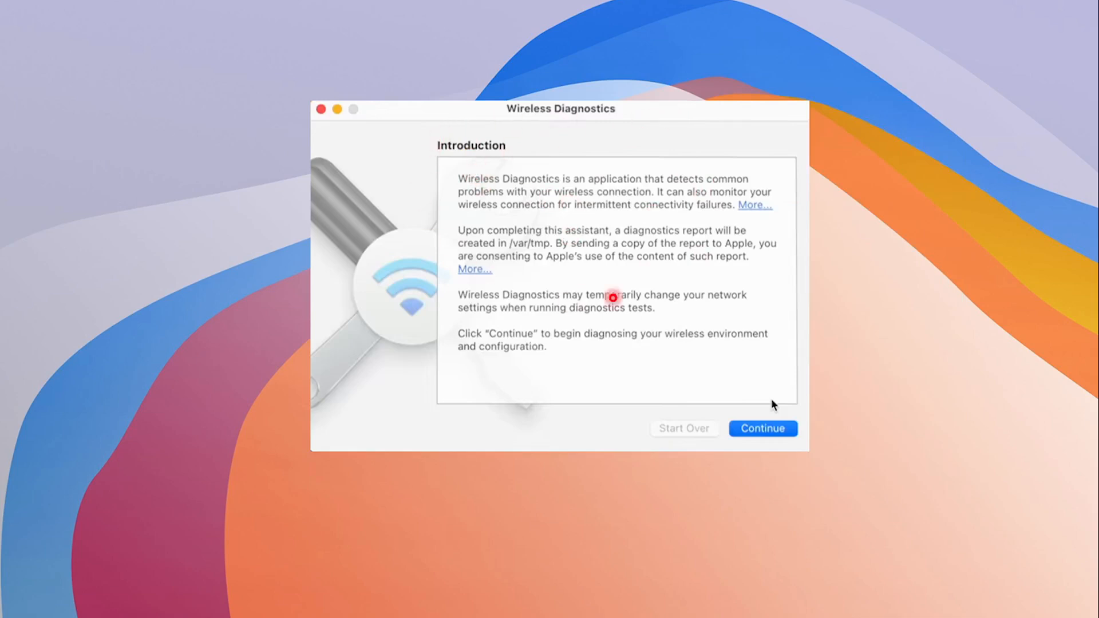
# - Continue past the introduction and run the checks to reach the three-finding summary
pyautogui.click(762, 428)
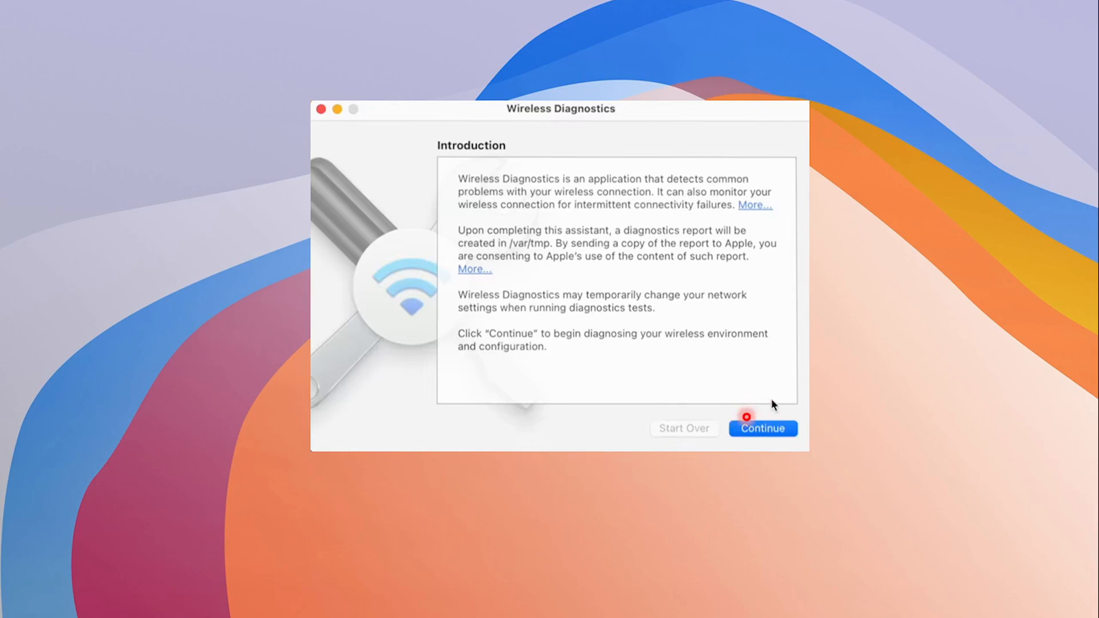
pyautogui.click(763, 428)
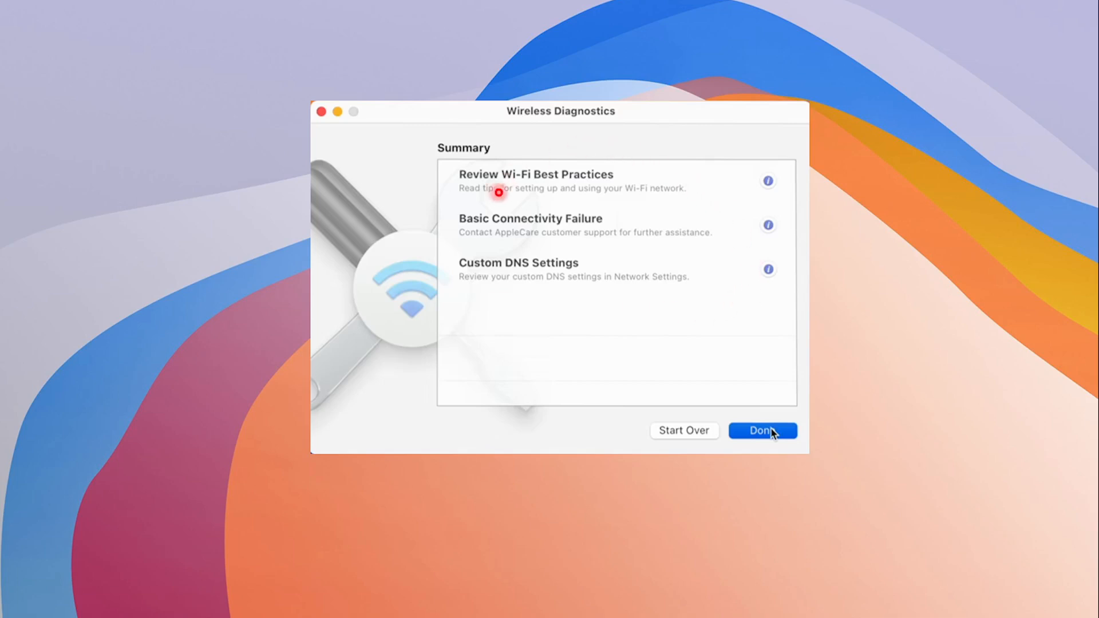
pyautogui.moveTo(615, 238)
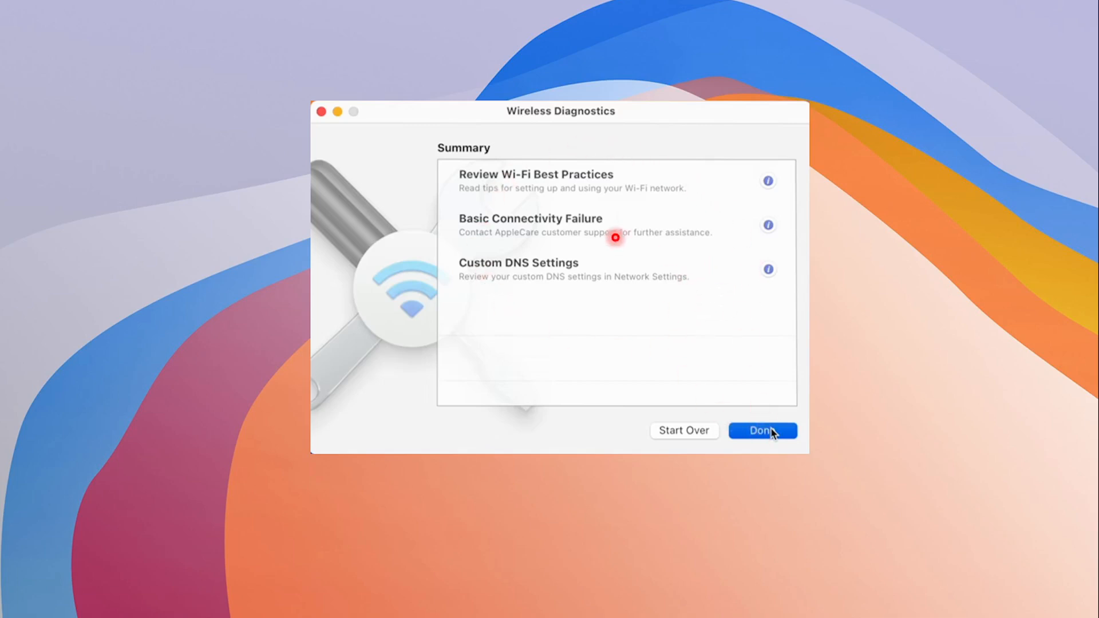
# - Review the best practices, connectivity failure and custom DNS findings, then click Done
pyautogui.click(762, 433)
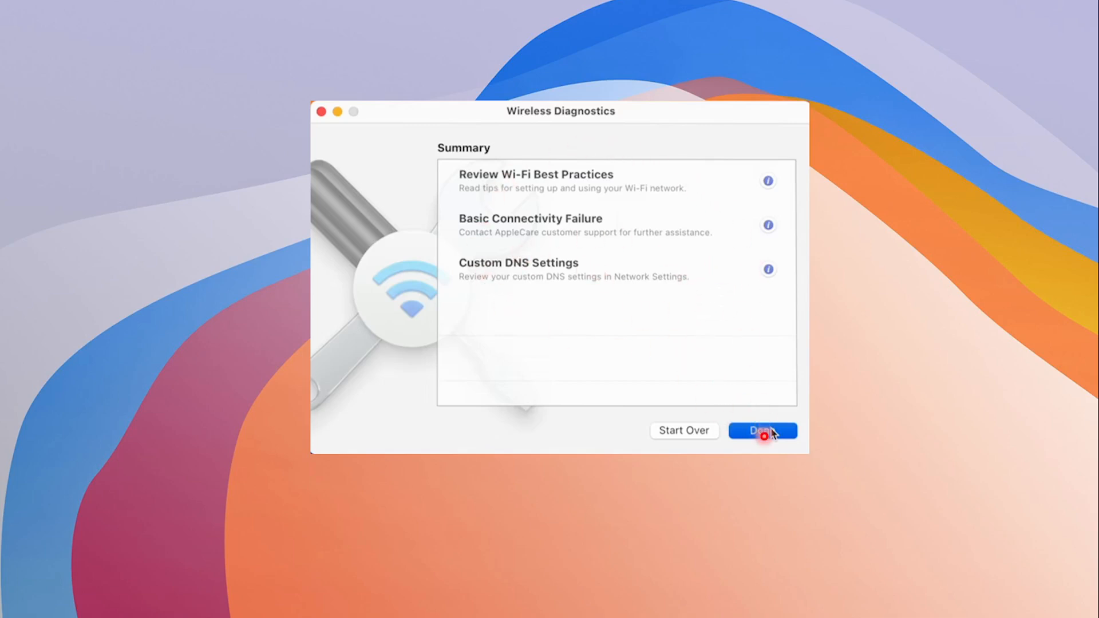